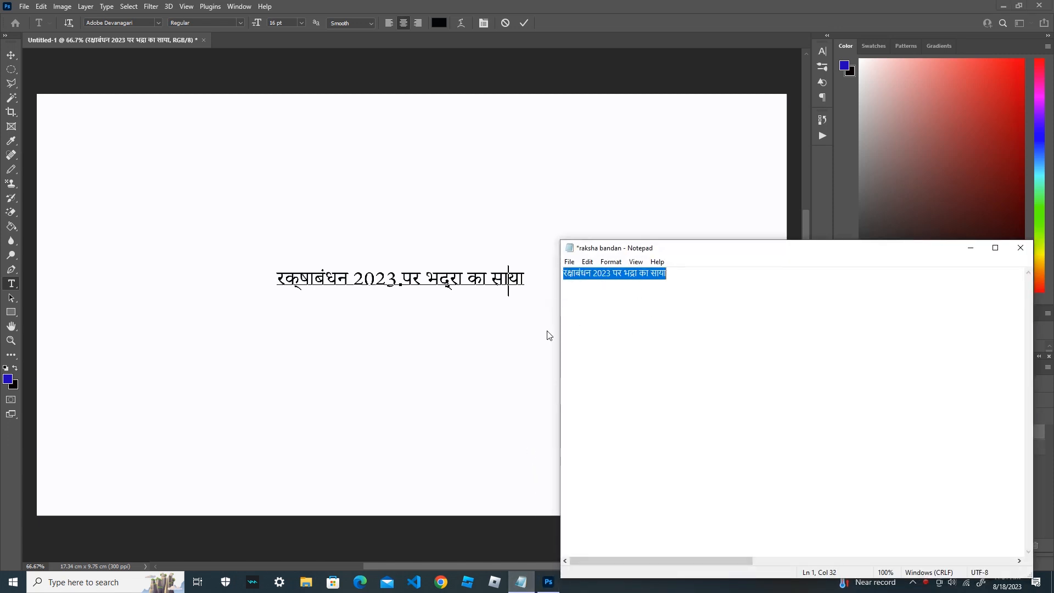
{"action": "mouse_move", "coordinate": [450, 307]}
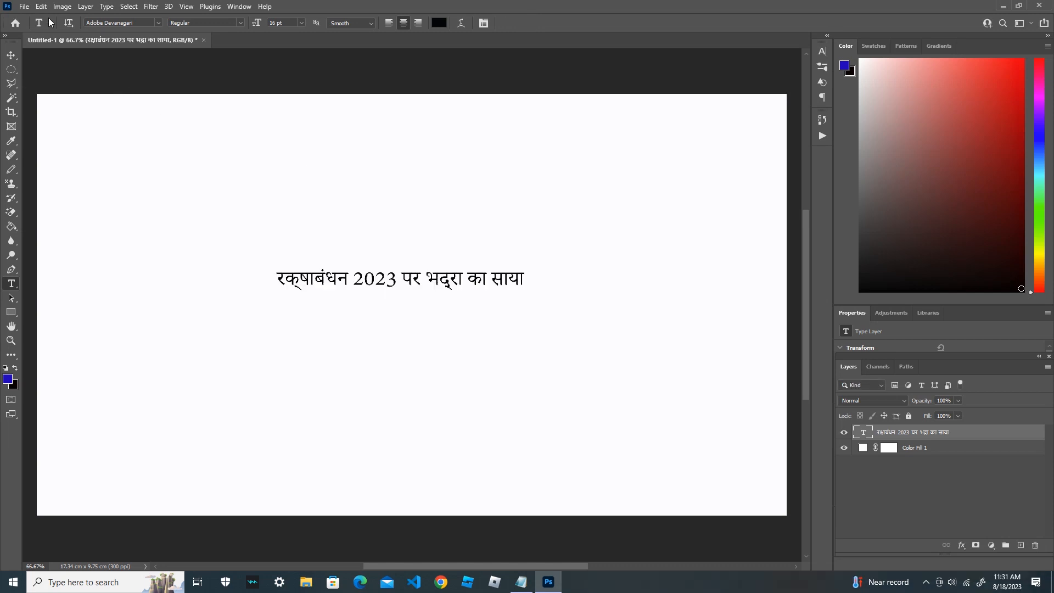
Set the text engine to World-Ready Layout in Type preferences and confirm
{"action": "left_click", "coordinate": [40, 6]}
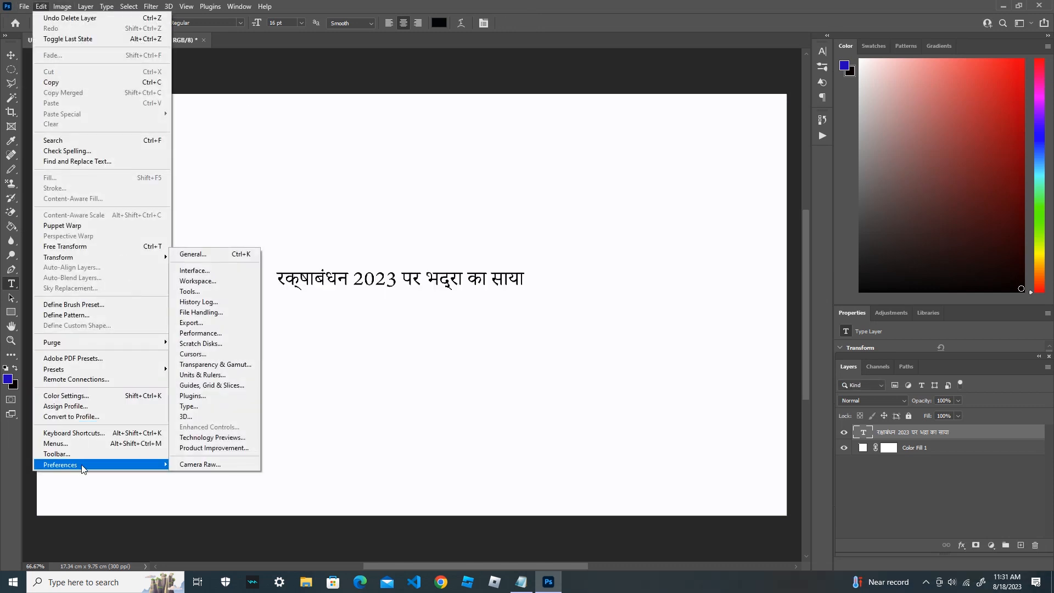
{"action": "mouse_move", "coordinate": [189, 406]}
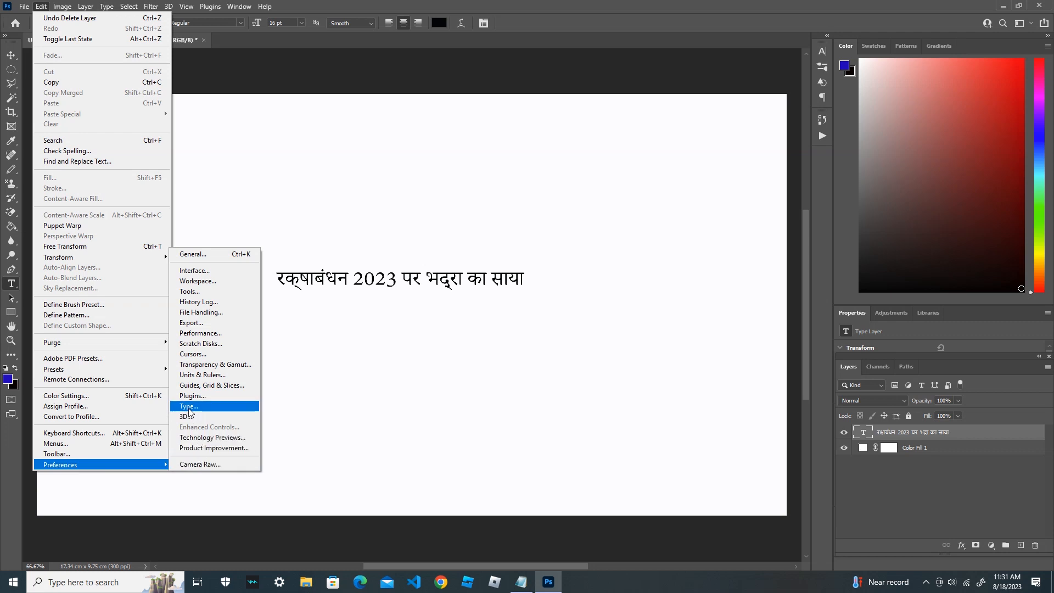
{"action": "left_click", "coordinate": [186, 406]}
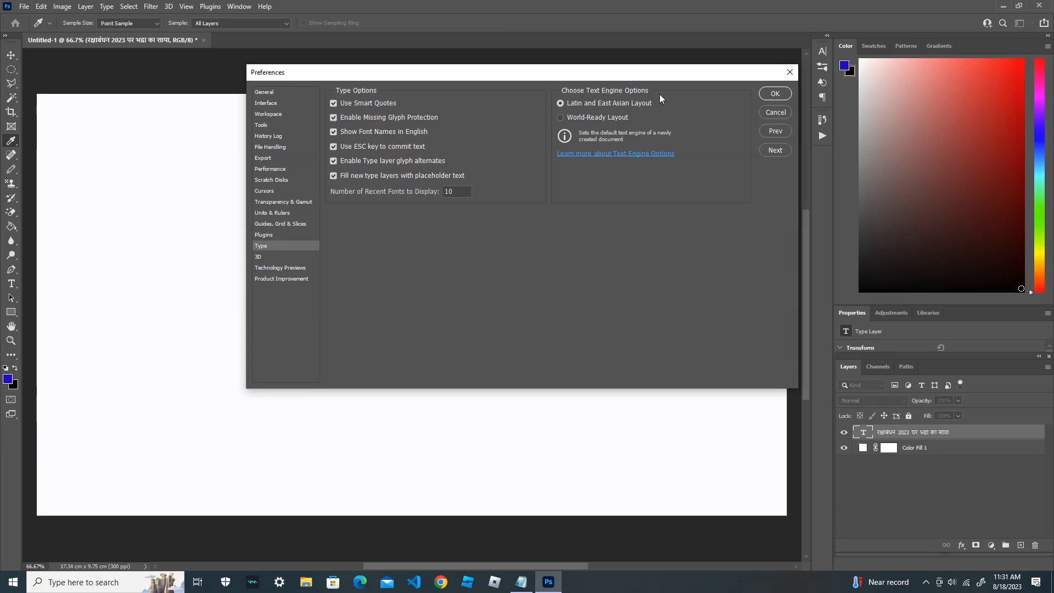
{"action": "mouse_move", "coordinate": [580, 126]}
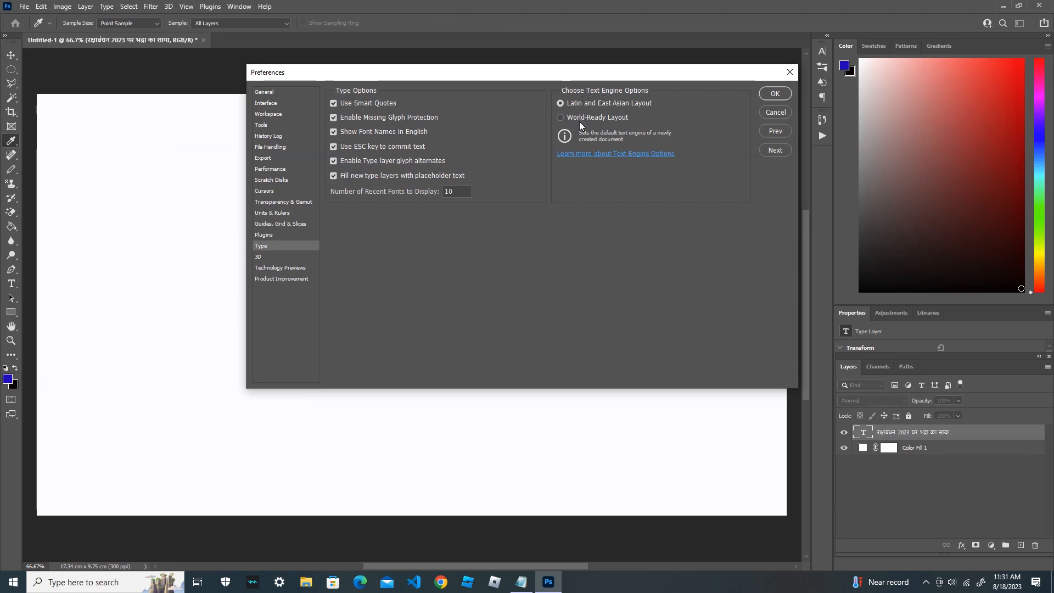
{"action": "left_click", "coordinate": [561, 118]}
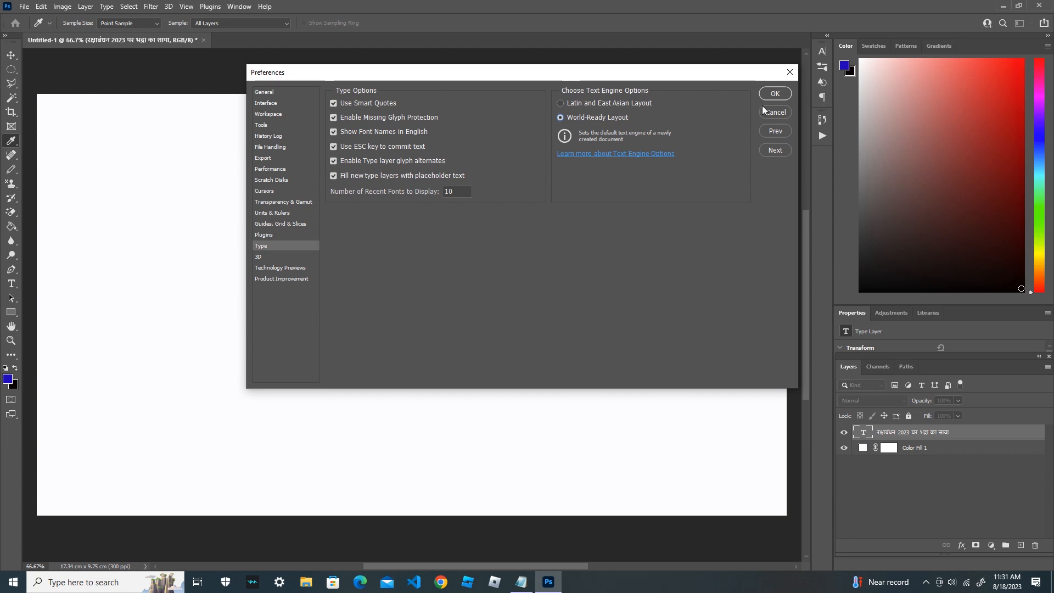
{"action": "left_click", "coordinate": [774, 93]}
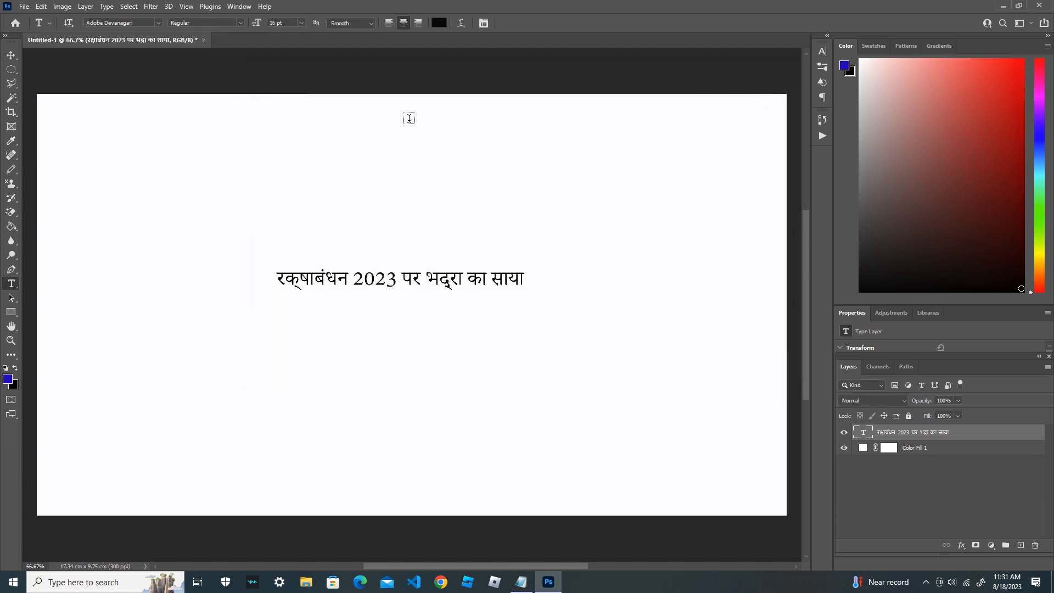
{"action": "left_click", "coordinate": [106, 6]}
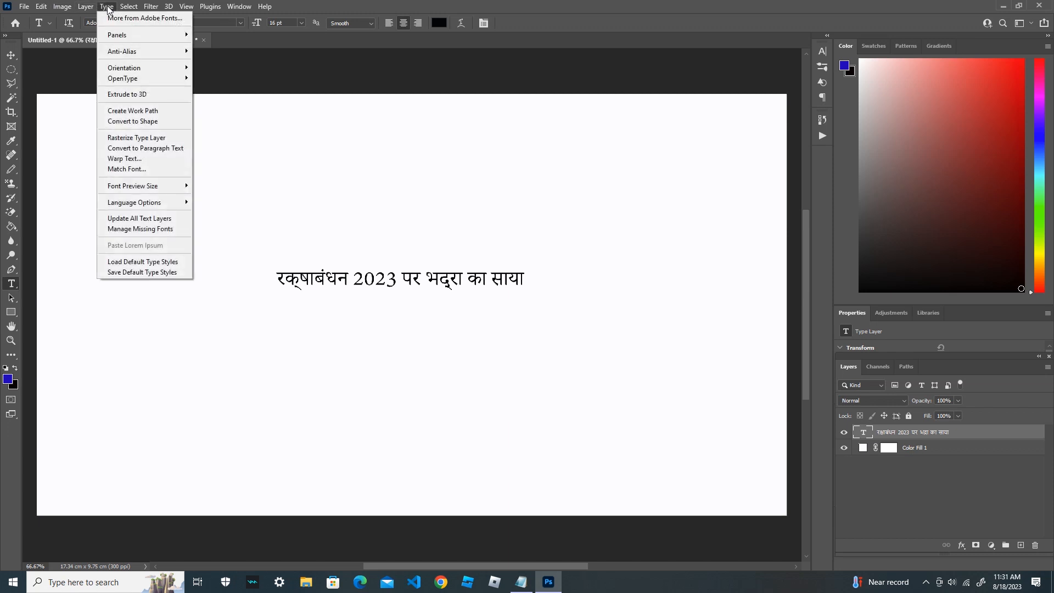
{"action": "mouse_move", "coordinate": [118, 34]}
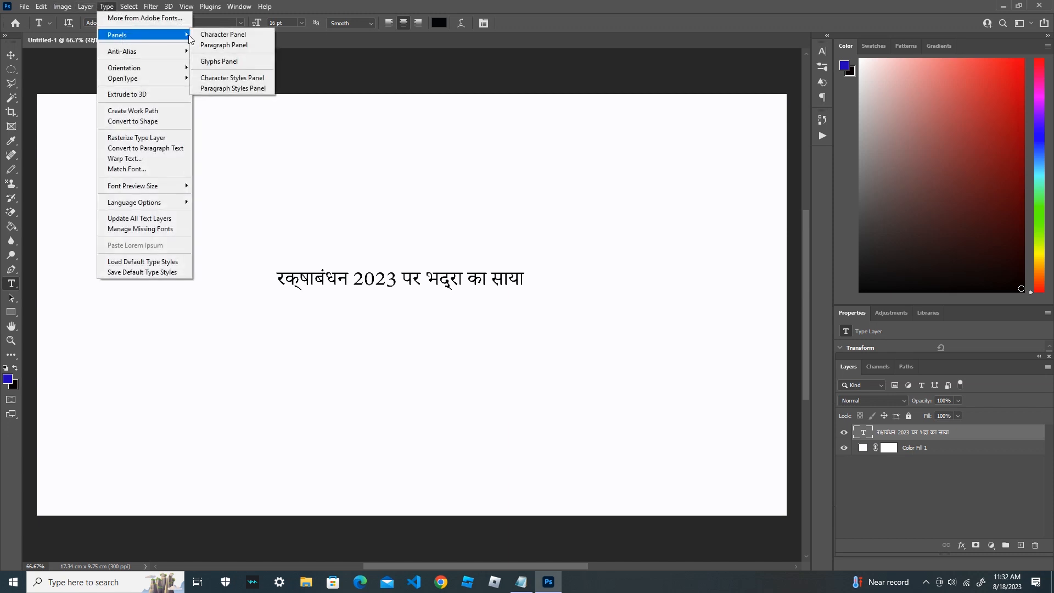
{"action": "mouse_move", "coordinate": [223, 34]}
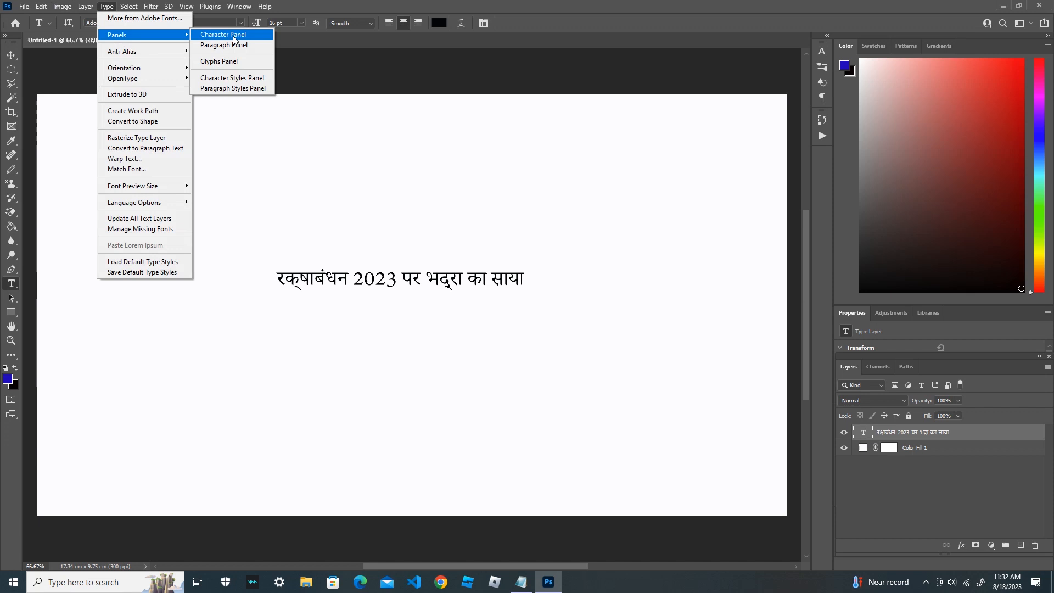
{"action": "left_click", "coordinate": [223, 34]}
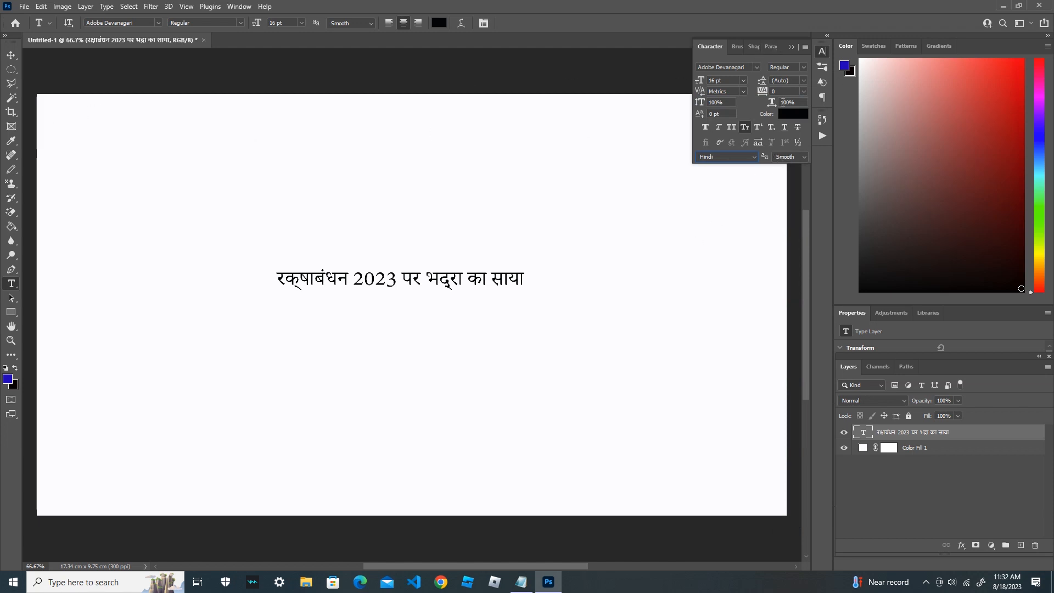
{"action": "left_click", "coordinate": [798, 46]}
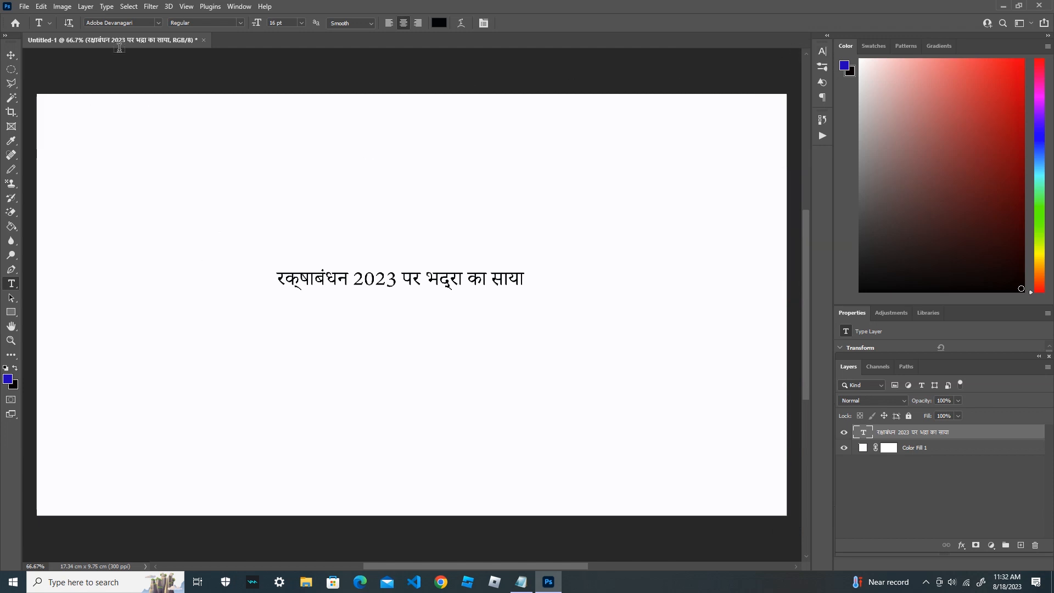
Show the Paragraph panel via Type > Panels and reveal its flyout layout options
{"action": "left_click", "coordinate": [107, 7]}
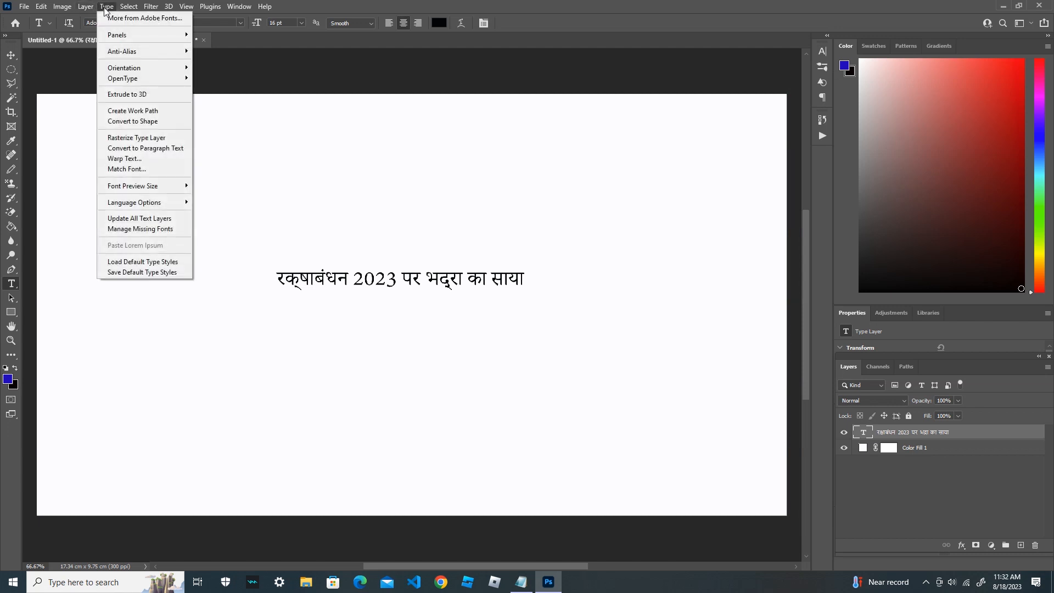
{"action": "mouse_move", "coordinate": [117, 34]}
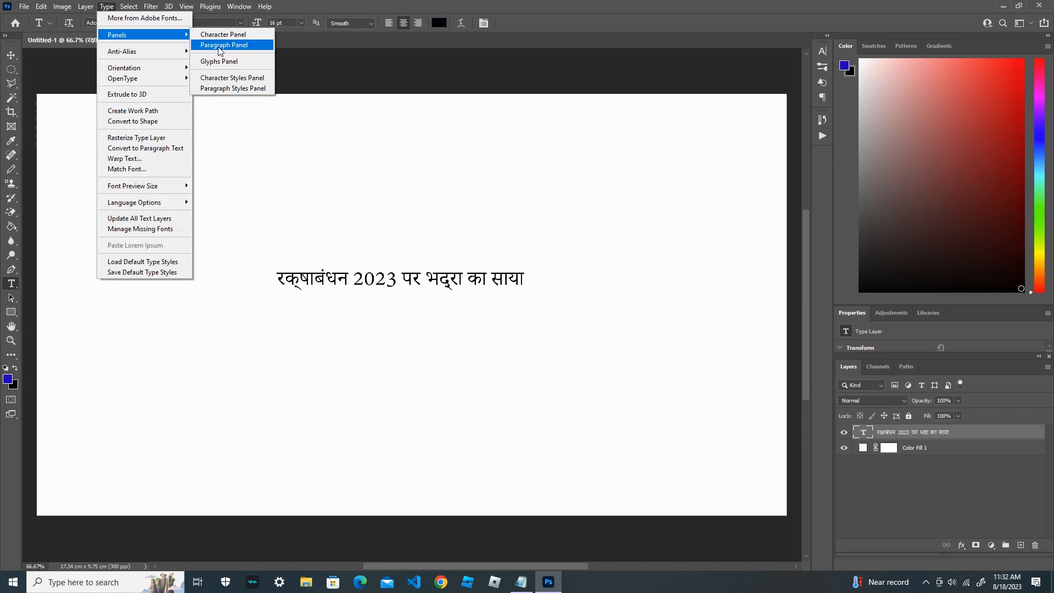
{"action": "left_click", "coordinate": [224, 44]}
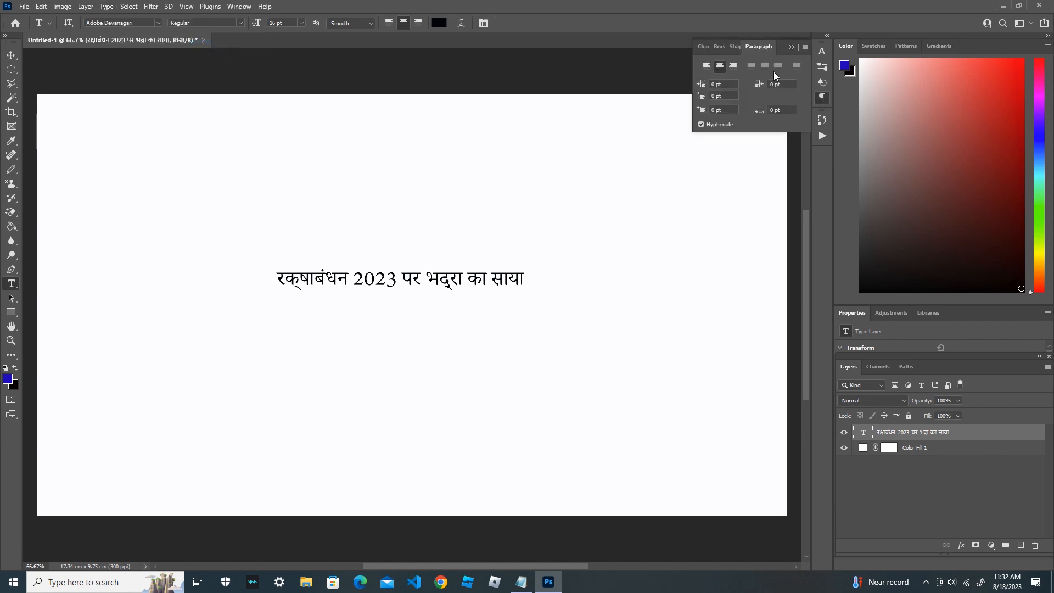
{"action": "mouse_move", "coordinate": [809, 49]}
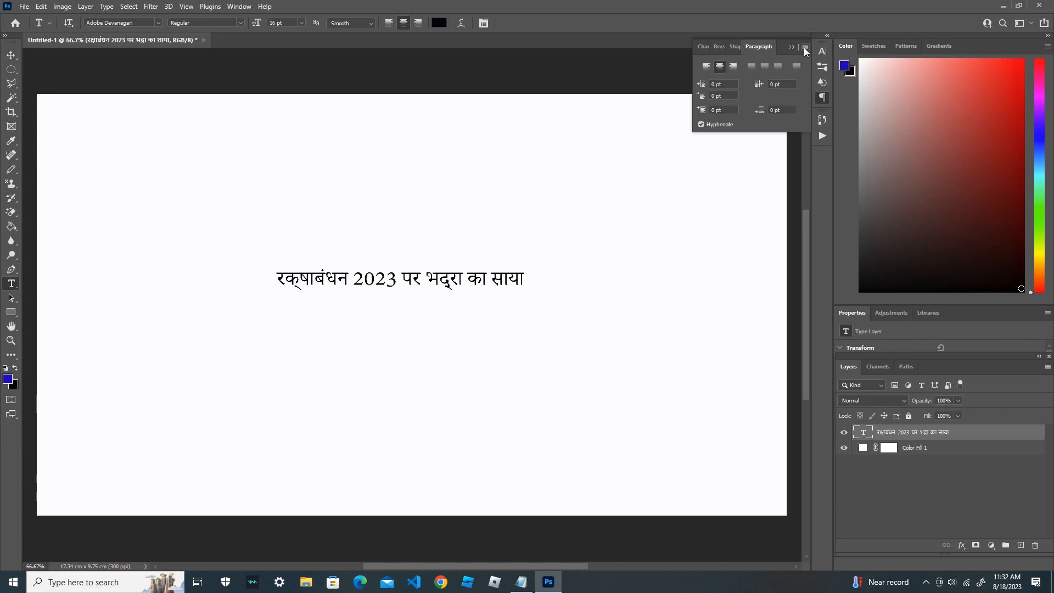
{"action": "left_click", "coordinate": [805, 51]}
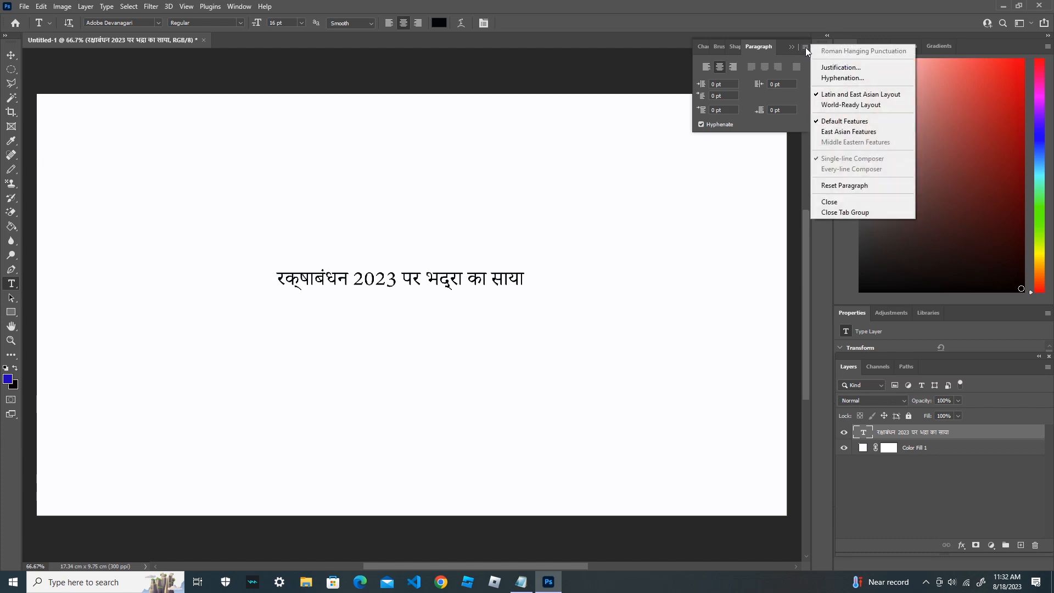
{"action": "mouse_move", "coordinate": [848, 105]}
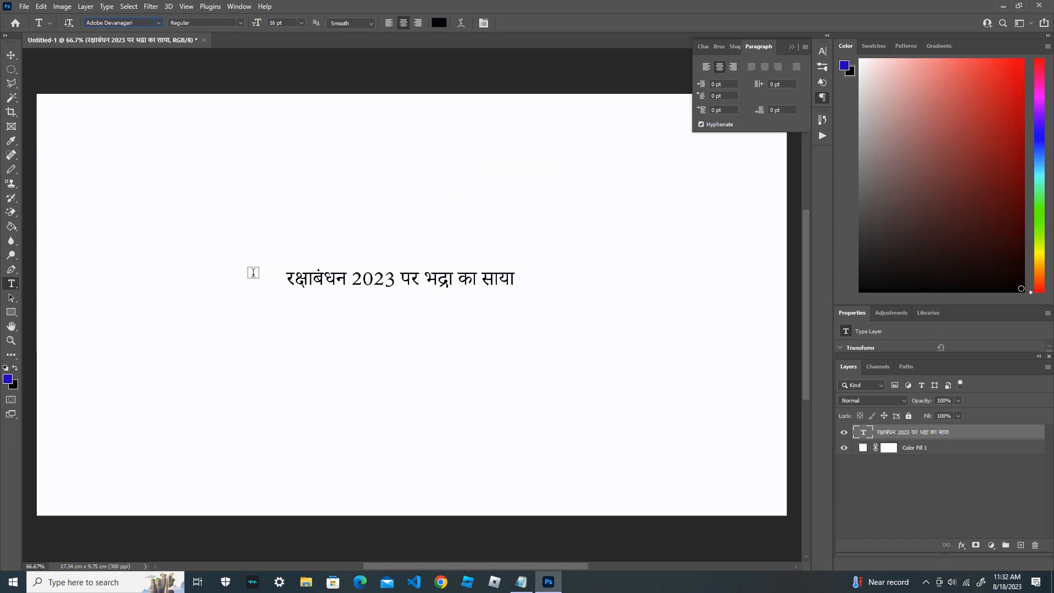
{"action": "mouse_move", "coordinate": [281, 280]}
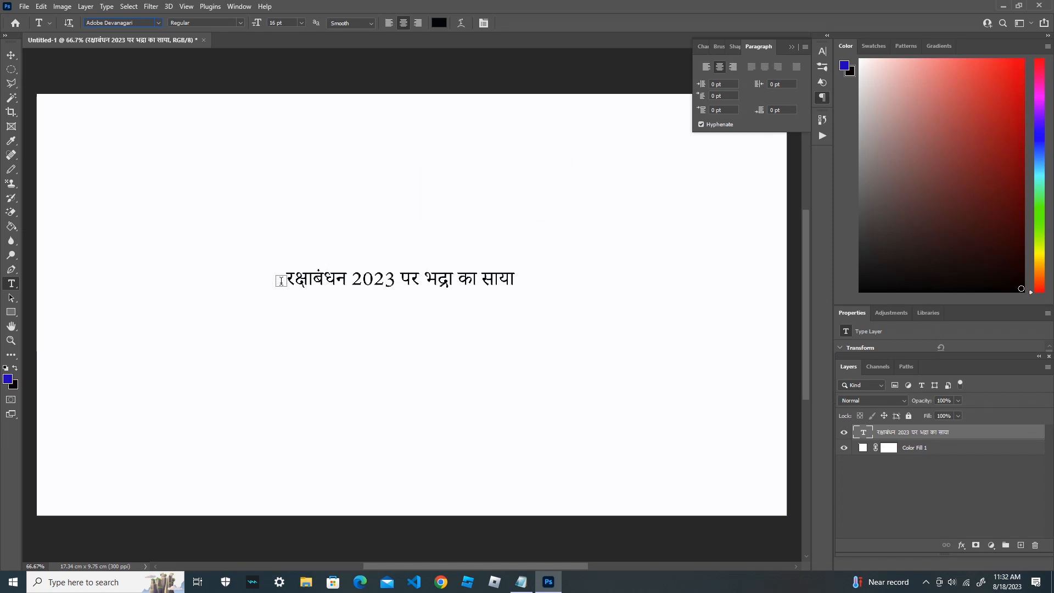
{"action": "mouse_move", "coordinate": [548, 290]}
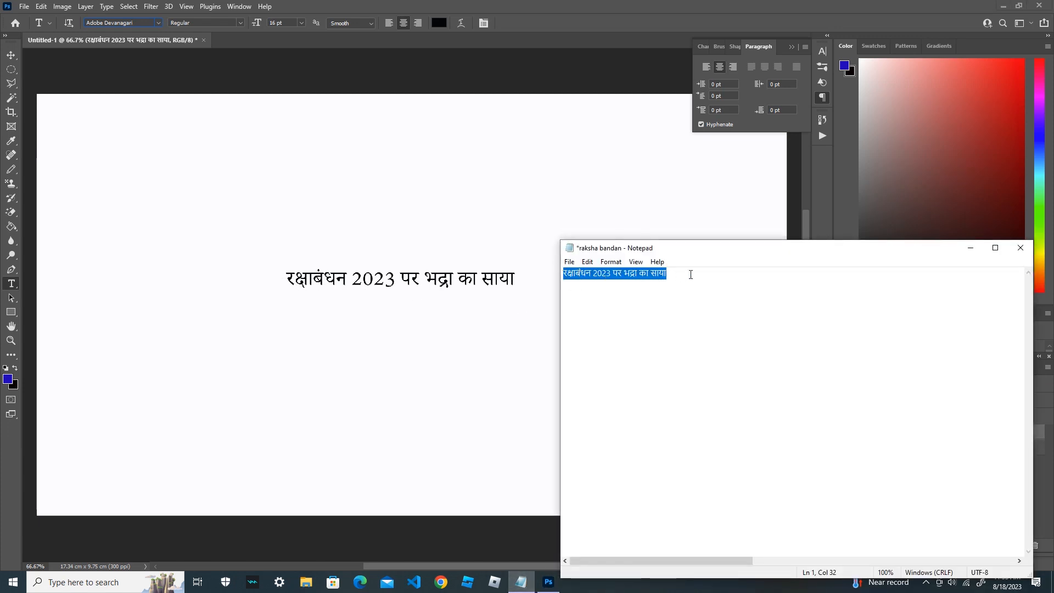
{"action": "mouse_move", "coordinate": [301, 319]}
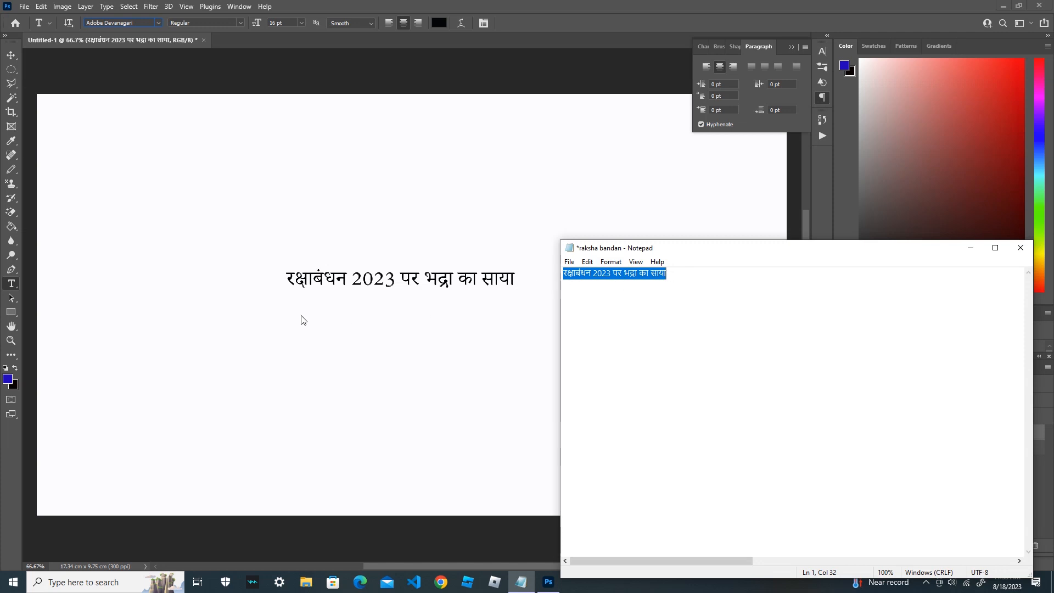